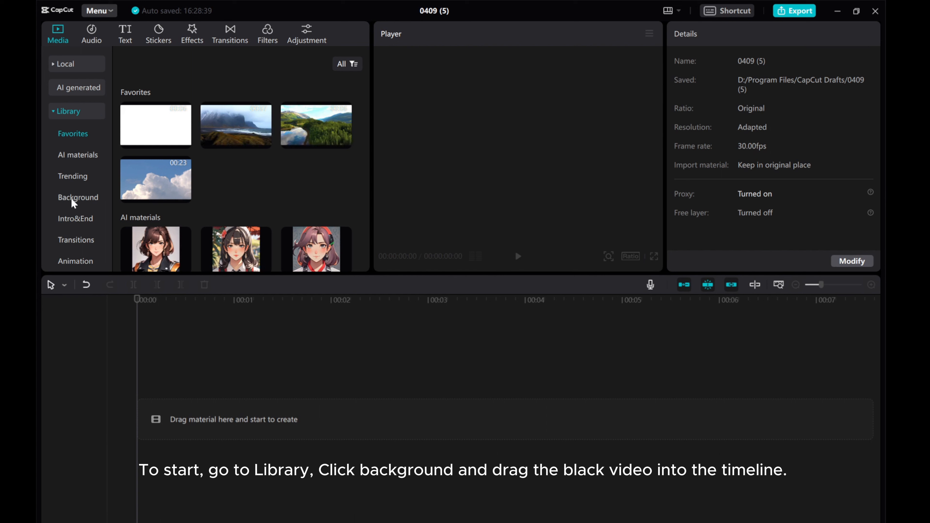
# Place the five-second black background video from the library onto the timeline
pyautogui.click(77, 197)
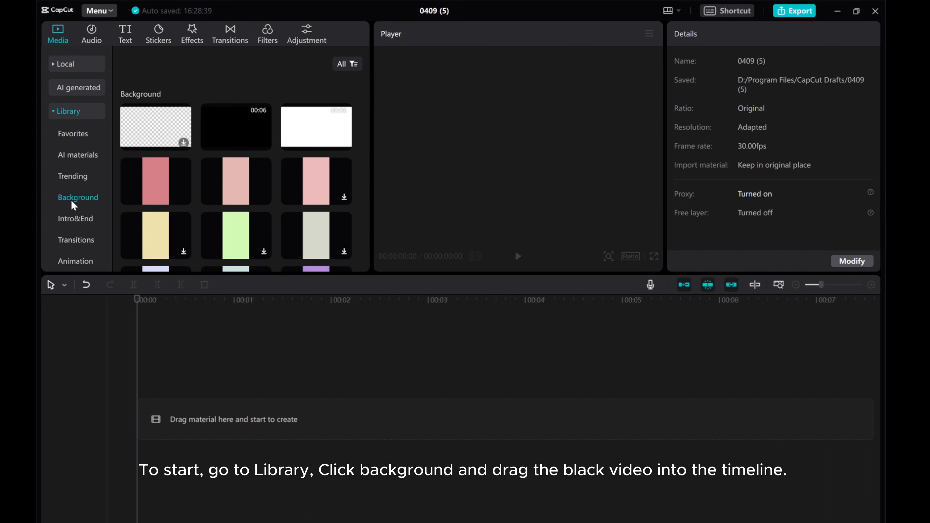
pyautogui.moveTo(235, 127); pyautogui.dragTo(264, 417)
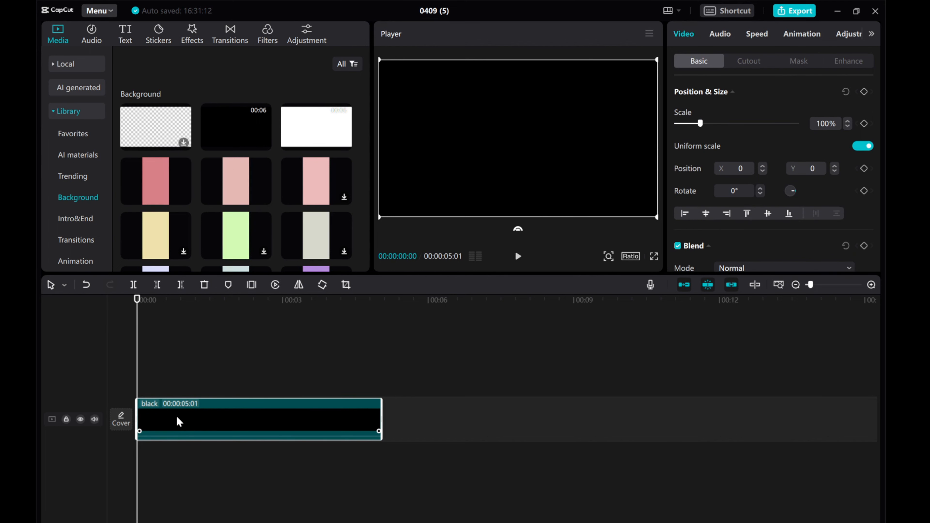
pyautogui.click(125, 34)
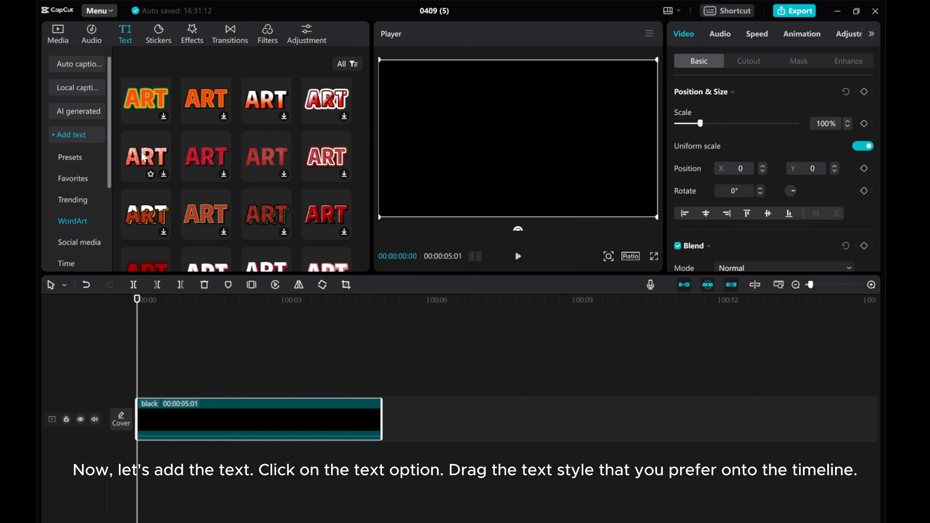
# Scroll the Trending text styles to find the Daily VLOG title
pyautogui.scroll(-3)
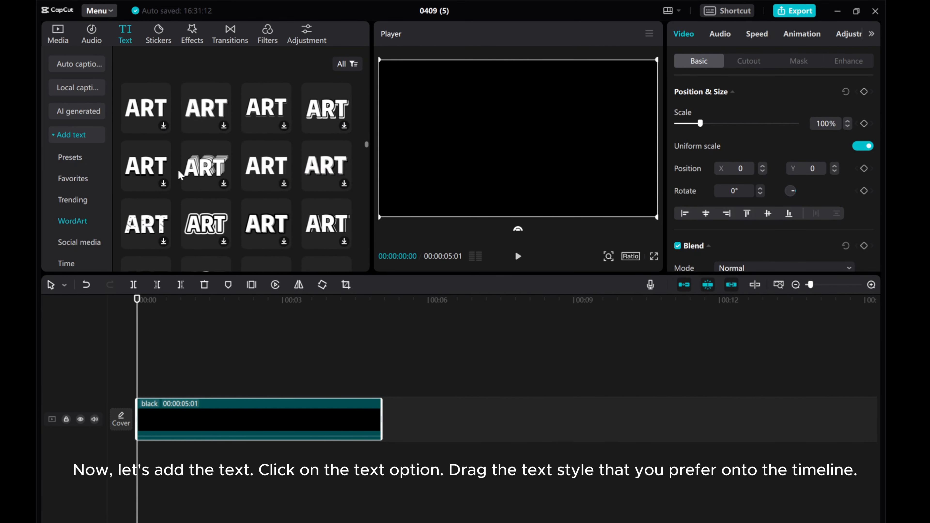
pyautogui.scroll(-3)
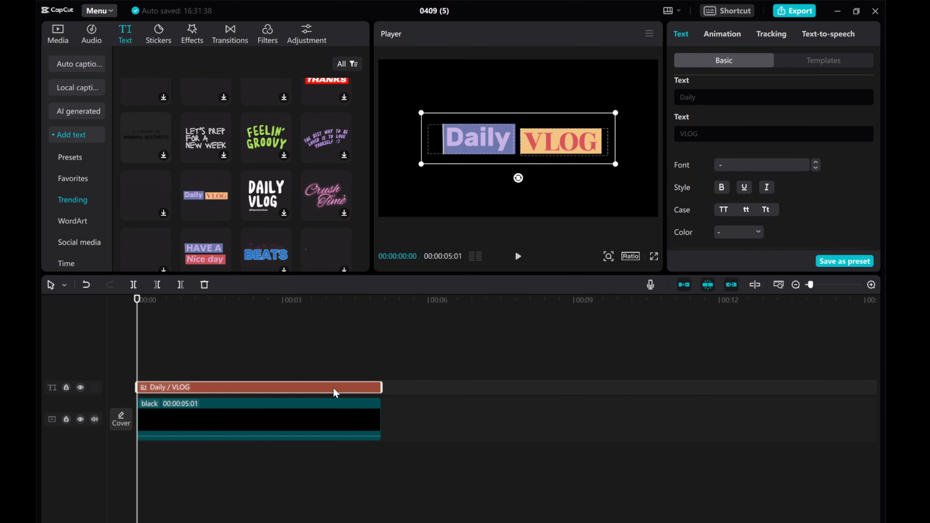
pyautogui.moveTo(333, 393)
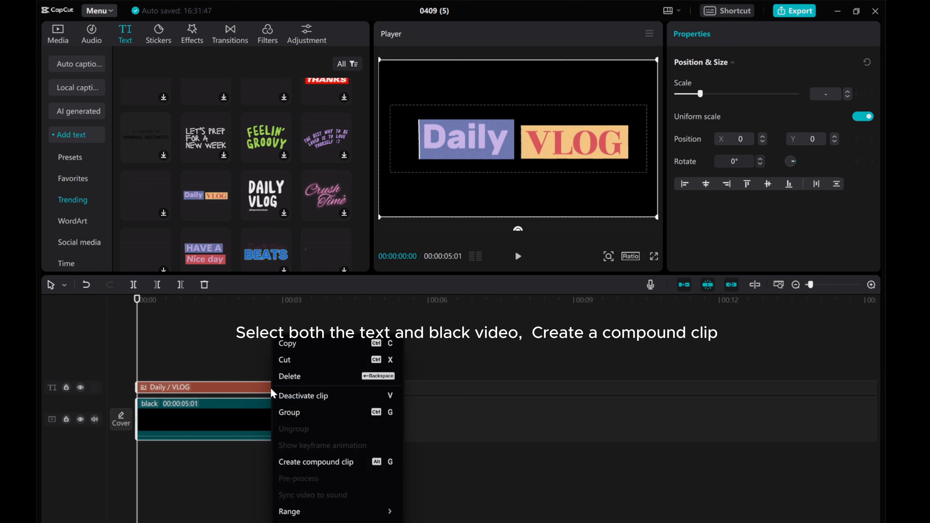
# Create a compound clip from the Daily VLOG text and the black clip
pyautogui.click(317, 463)
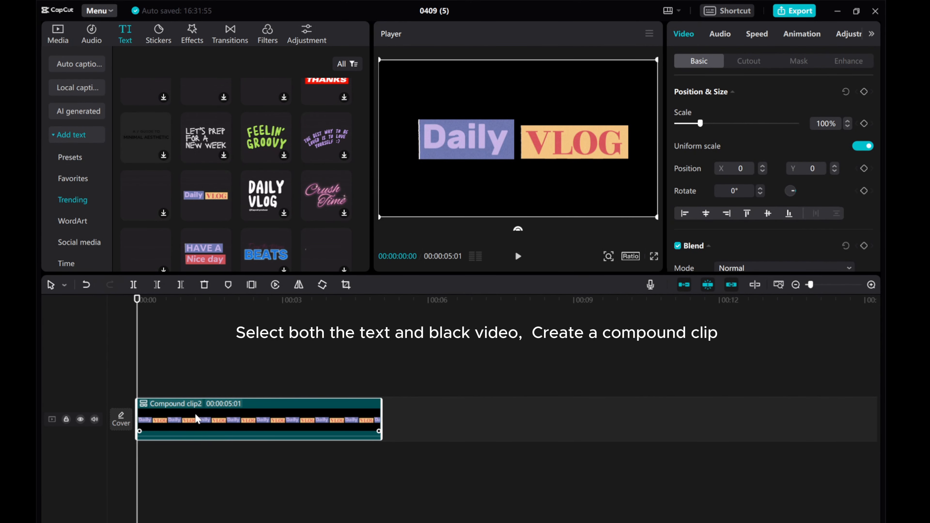
pyautogui.moveTo(174, 407)
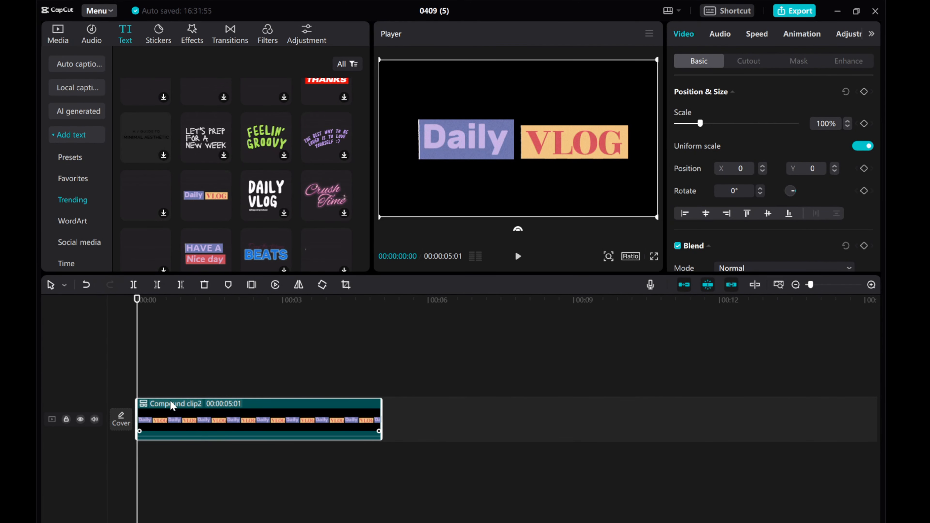
pyautogui.click(57, 34)
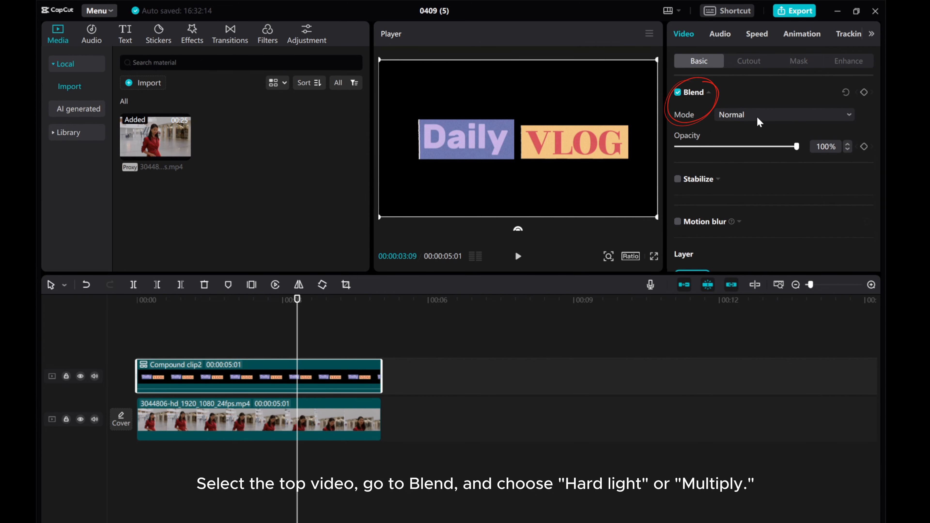
# Set the compound clip's blend mode to Hard light after trying Multiply
pyautogui.click(783, 115)
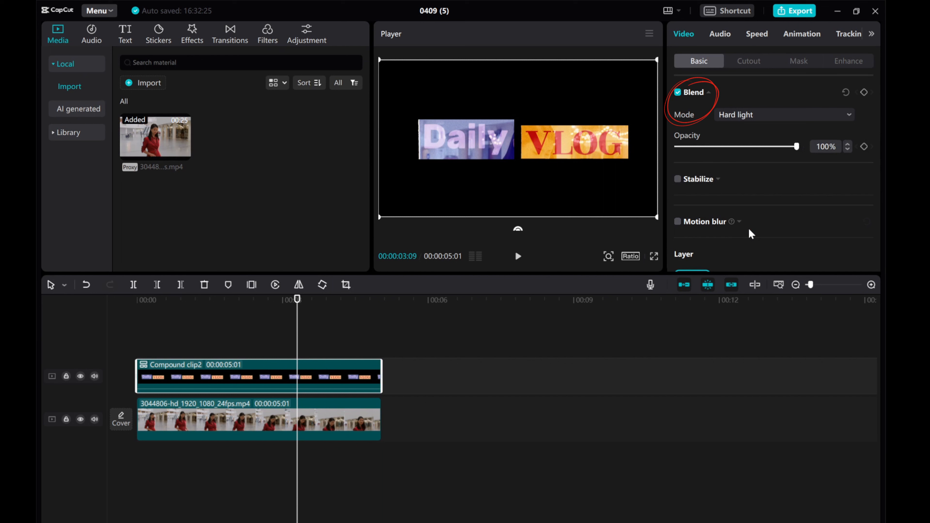
pyautogui.click(783, 114)
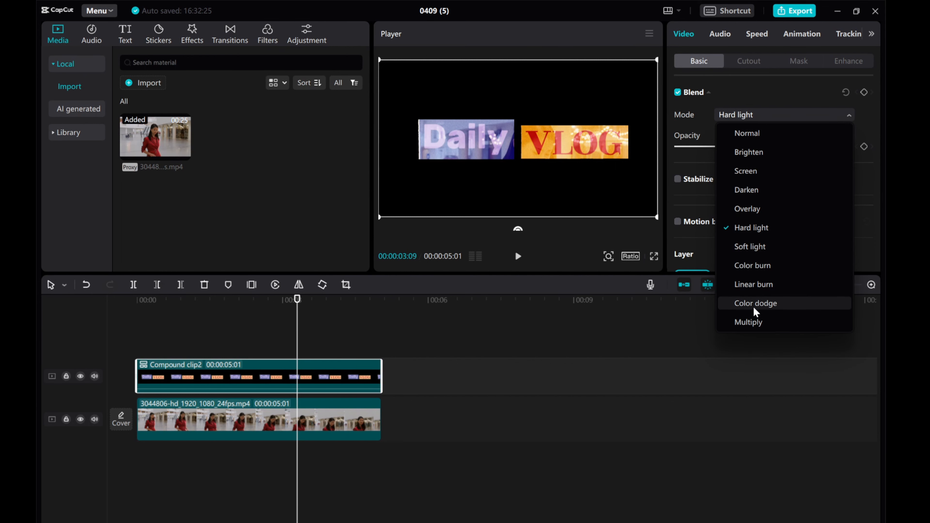
pyautogui.click(748, 321)
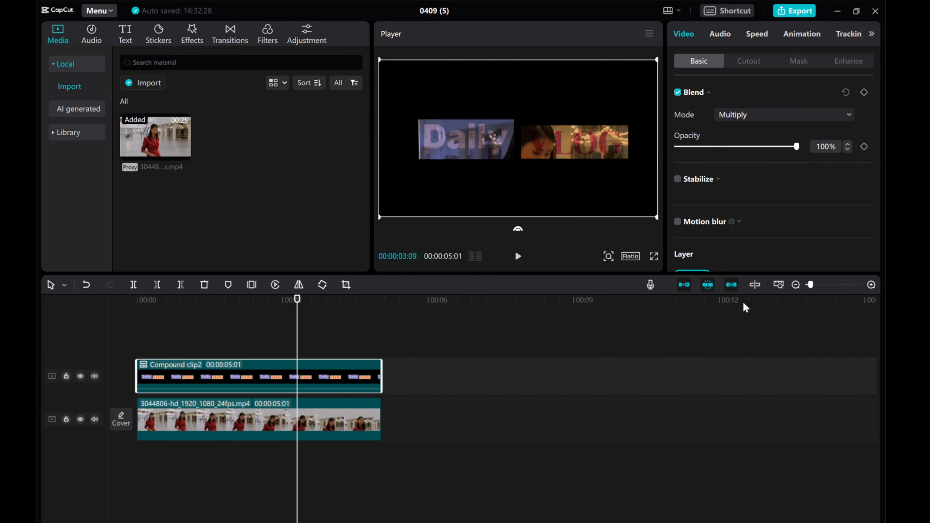
pyautogui.click(783, 114)
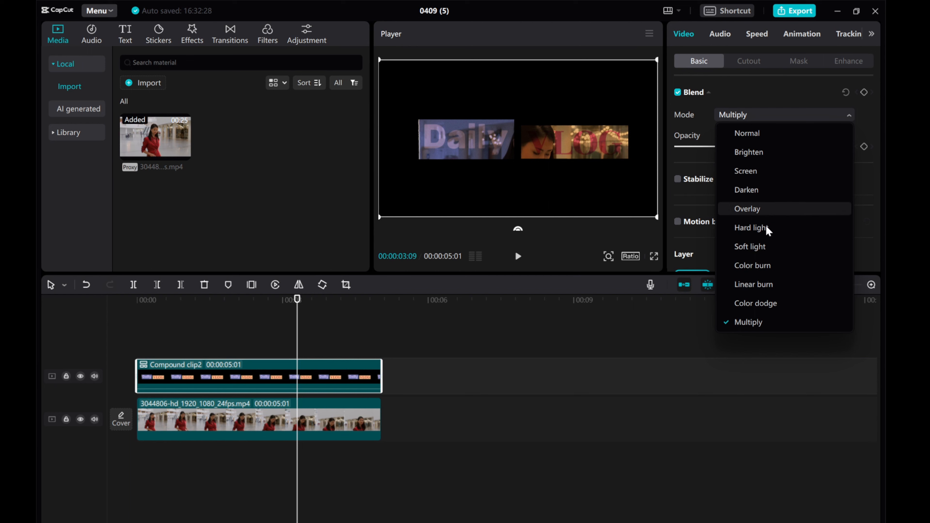
pyautogui.click(752, 228)
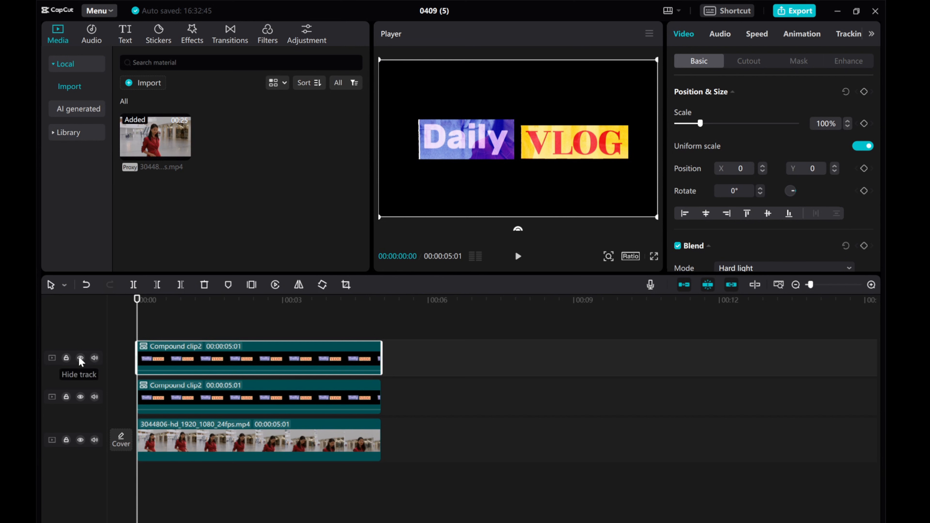
# Hide the duplicated top compound clip track and select the middle clip
pyautogui.click(80, 357)
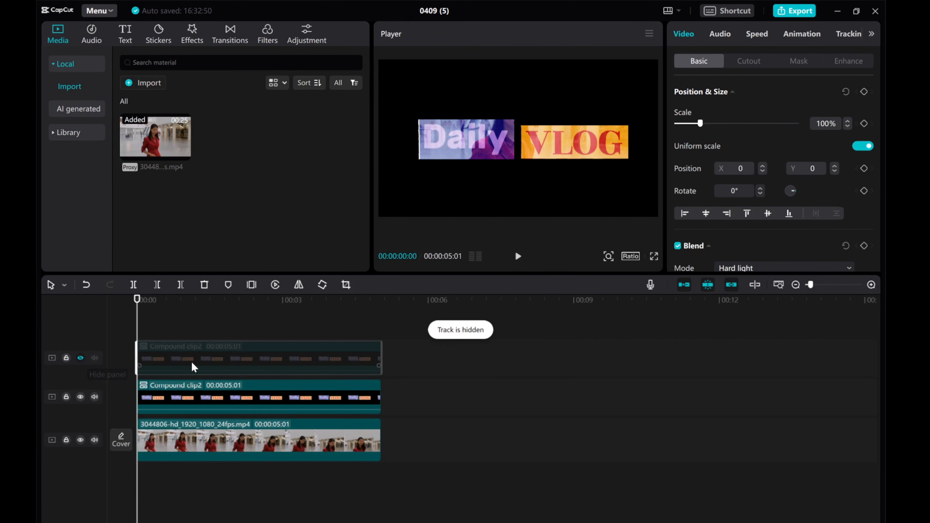
pyautogui.click(238, 397)
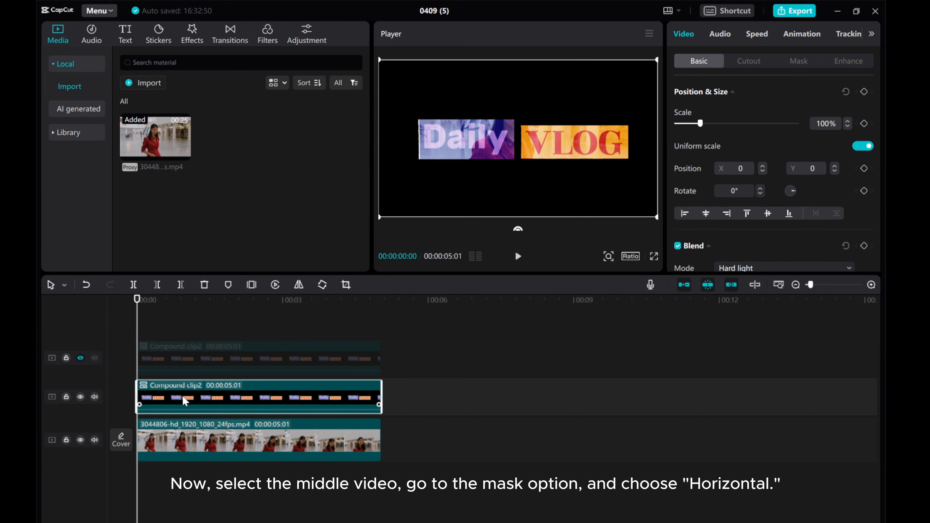
# Apply a Horizontal mask to the middle clip with a keyframe 20 frames in
pyautogui.click(798, 60)
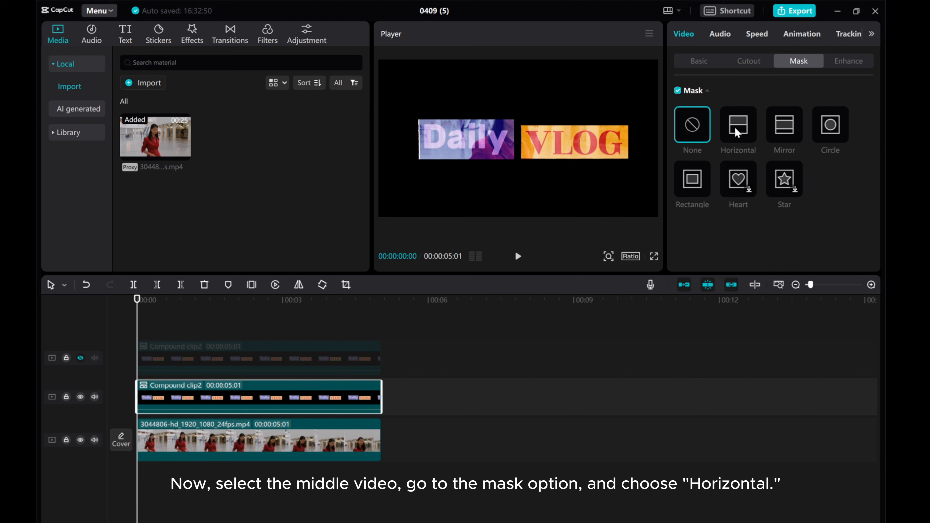
pyautogui.click(738, 125)
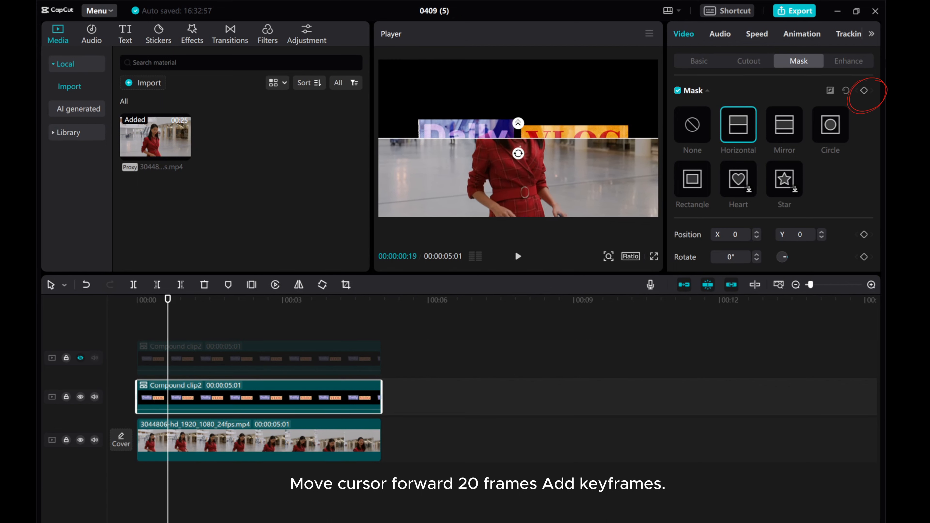
pyautogui.click(864, 90)
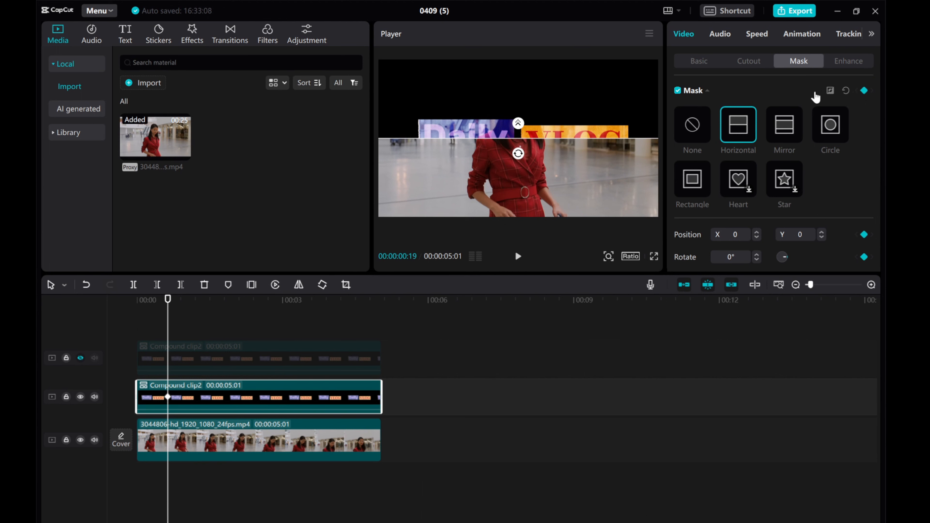
pyautogui.moveTo(355, 183)
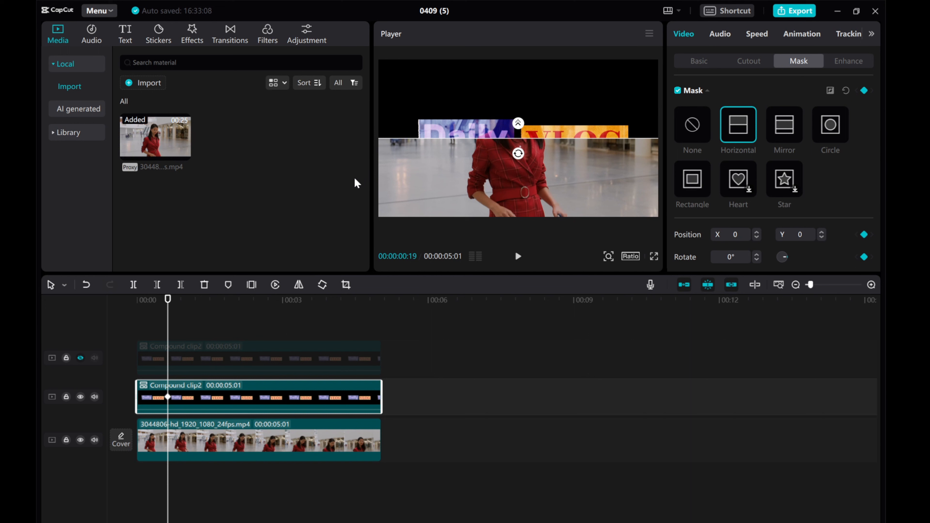
pyautogui.moveTo(164, 338)
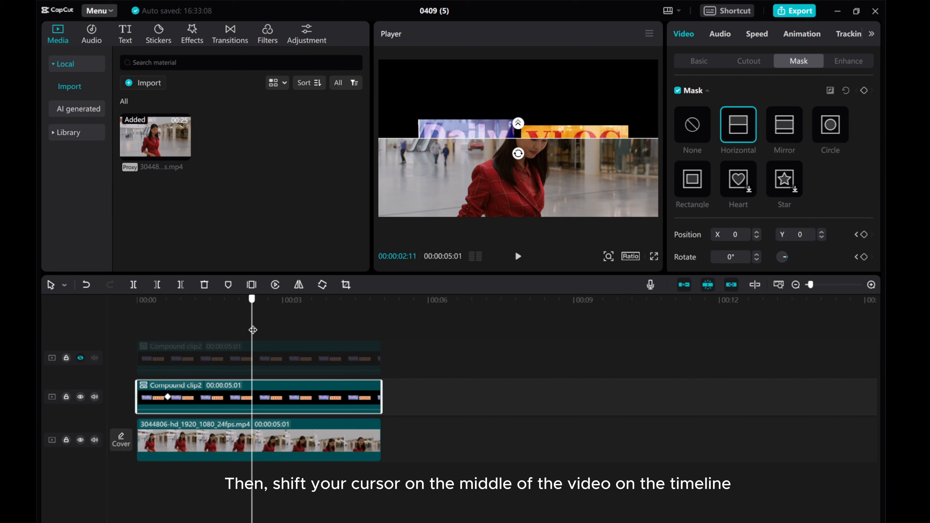
pyautogui.moveTo(618, 108)
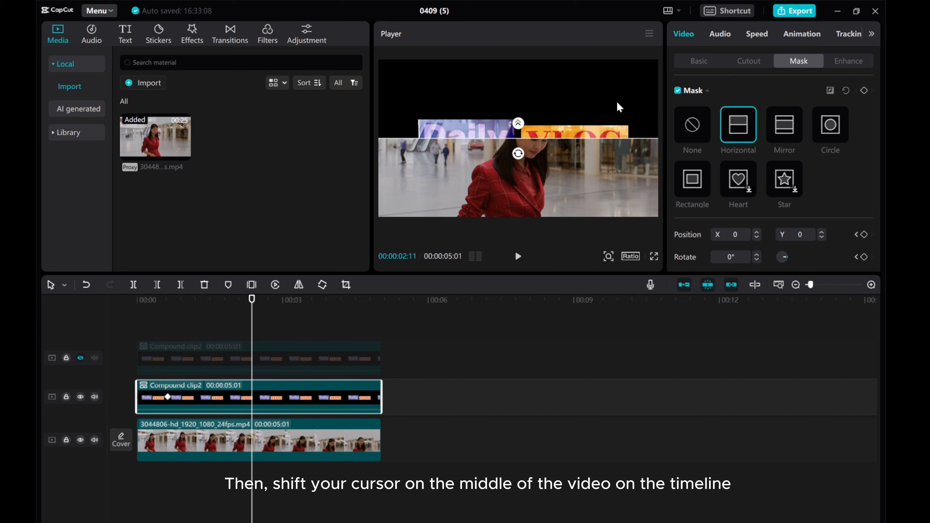
# Drag the mask line fully to the top at mid-clip, revealing the mall video
pyautogui.moveTo(518, 124); pyautogui.dragTo(518, 115)
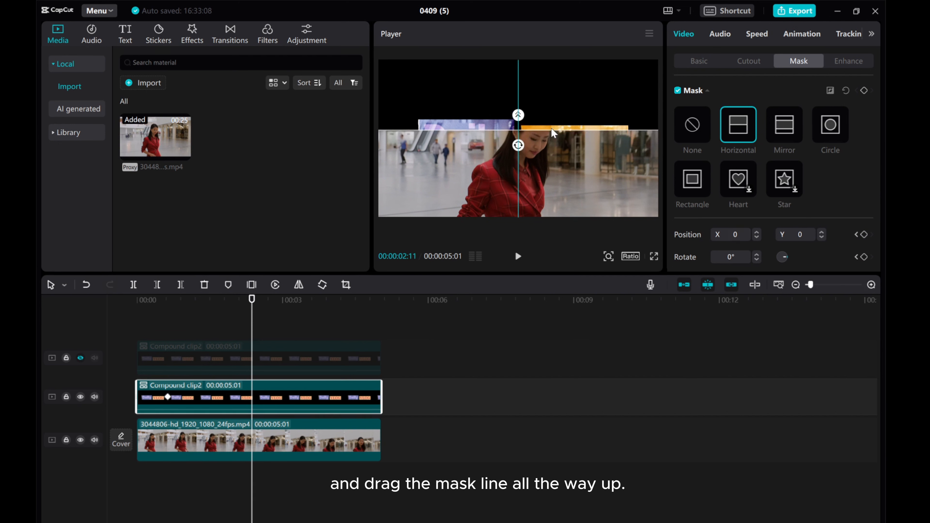
pyautogui.moveTo(518, 131); pyautogui.dragTo(518, 60)
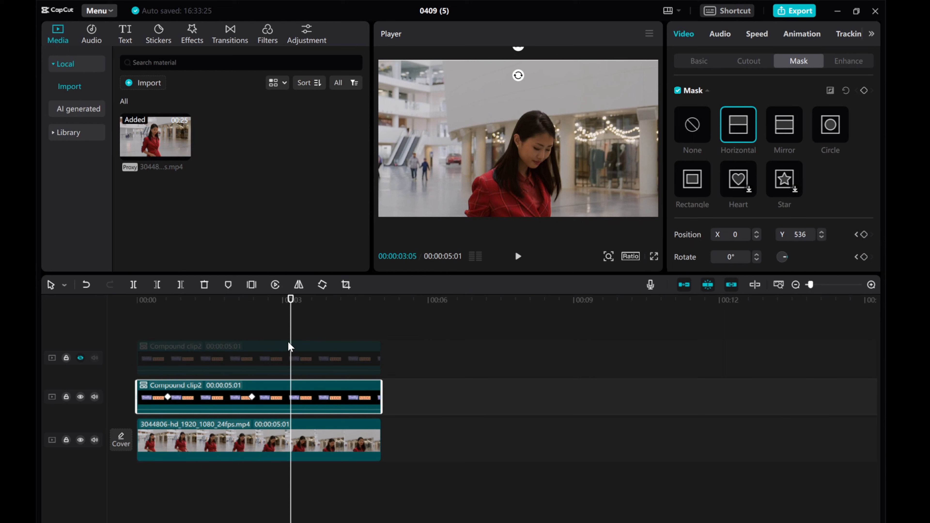
pyautogui.click(692, 125)
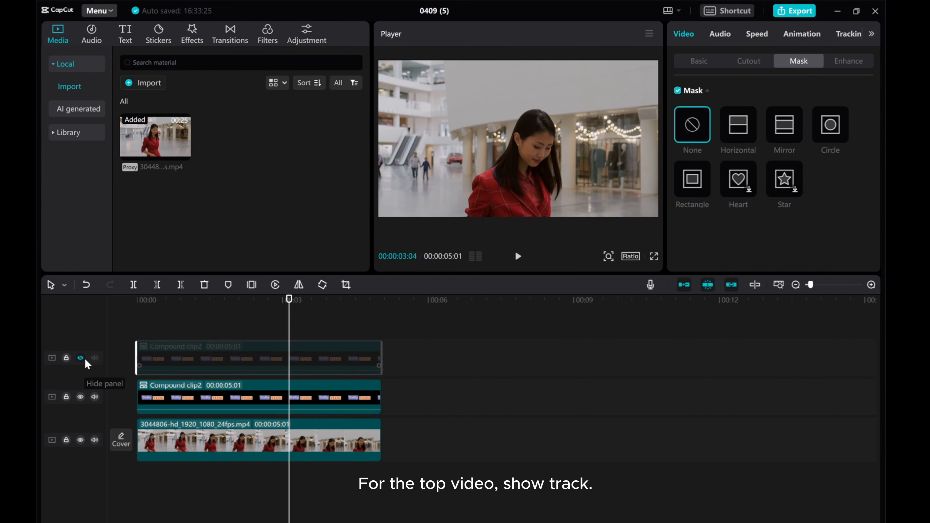
# Show the top track again and rotate its horizontal mask to -180 degrees
pyautogui.click(80, 357)
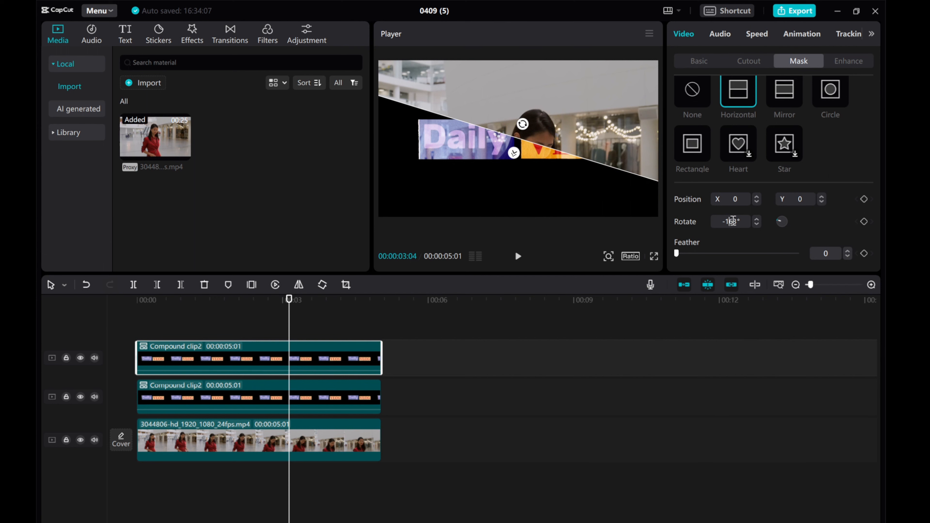
pyautogui.write('-180')
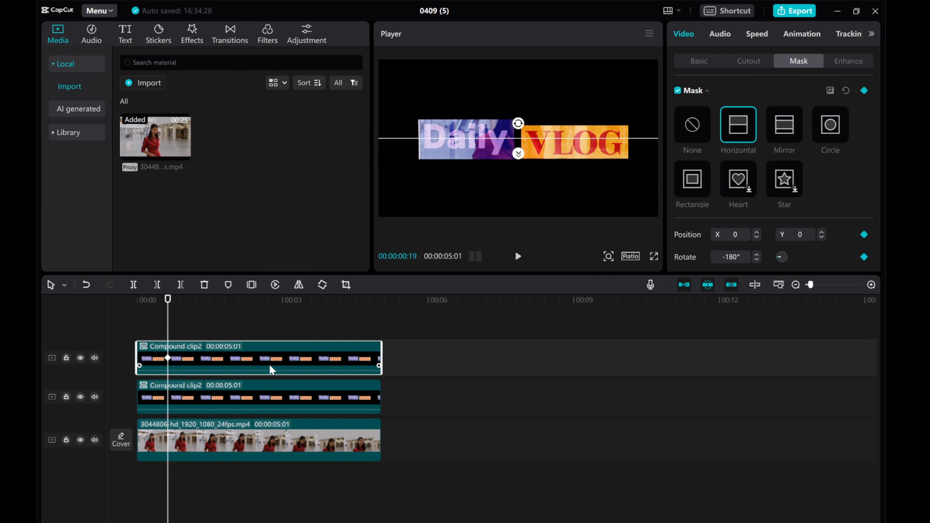
# Record the top clip's mask keyframe before sliding it down to -540 mid-clip
pyautogui.click(255, 397)
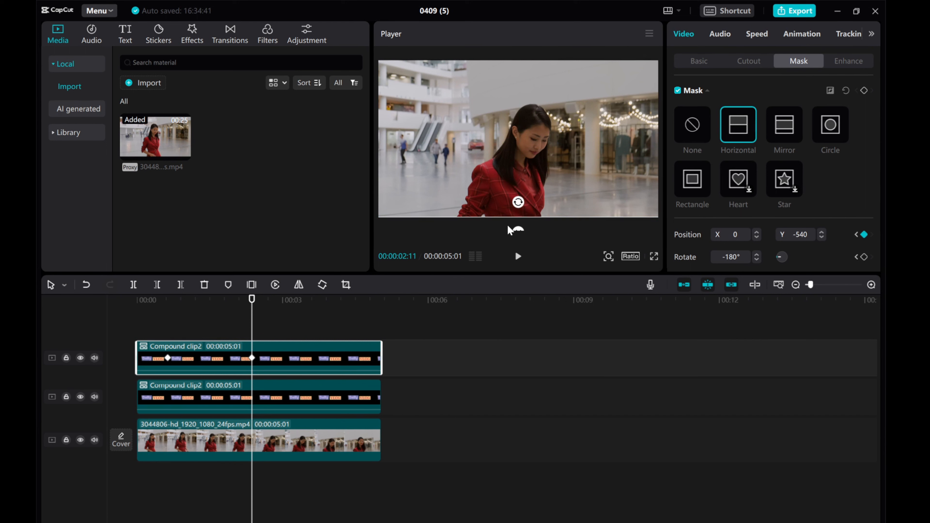
pyautogui.moveTo(260, 319)
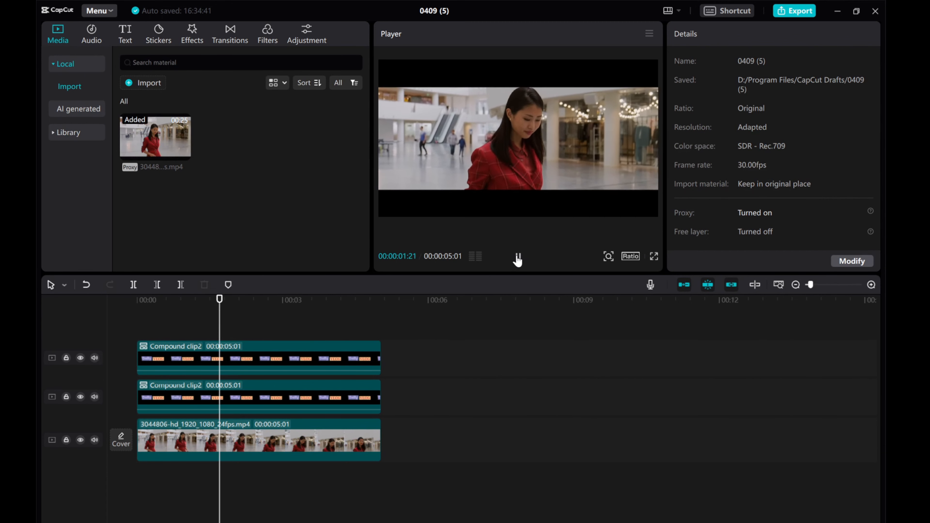
# Play back the title-split intro over the mall footage, then stop playback
pyautogui.click(317, 299)
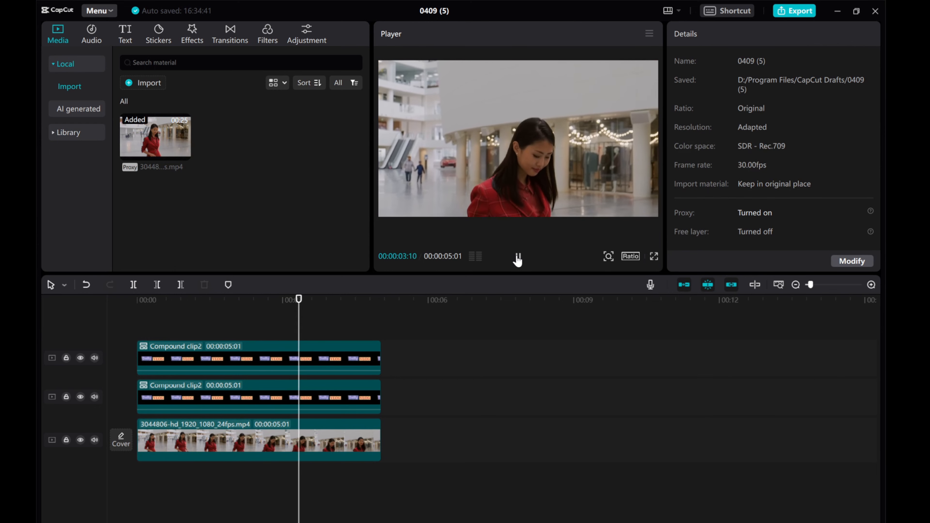
pyautogui.click(517, 256)
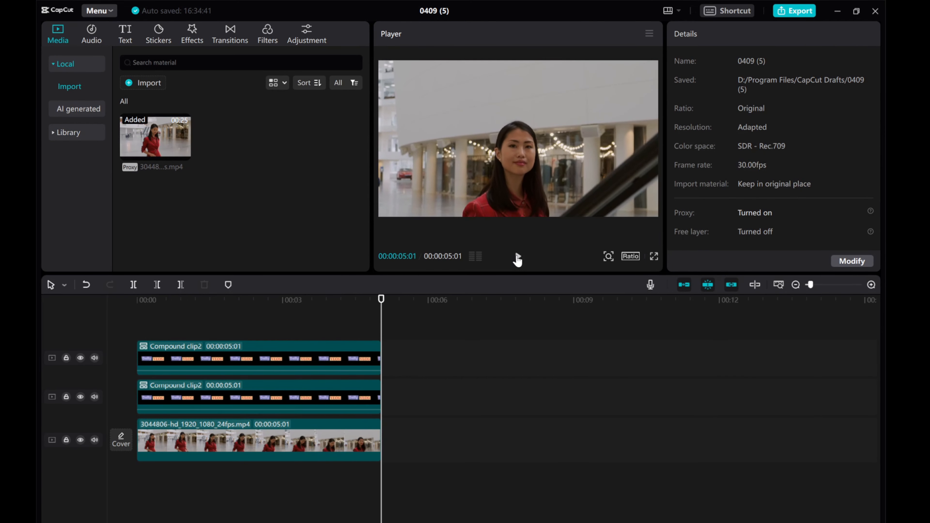